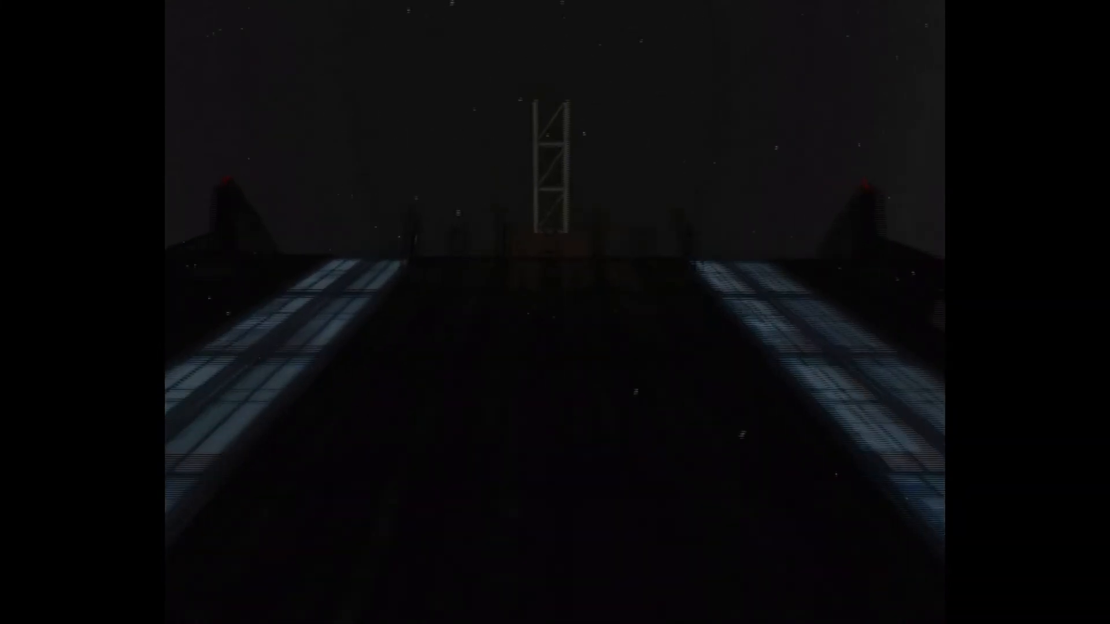
pyautogui.moveTo(555, 312)
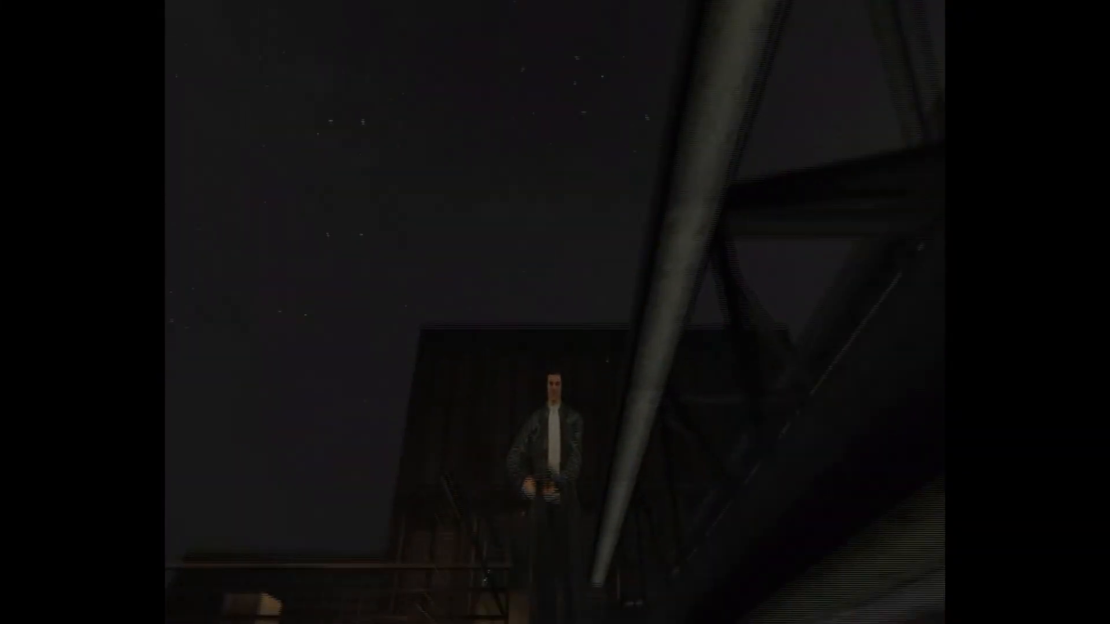